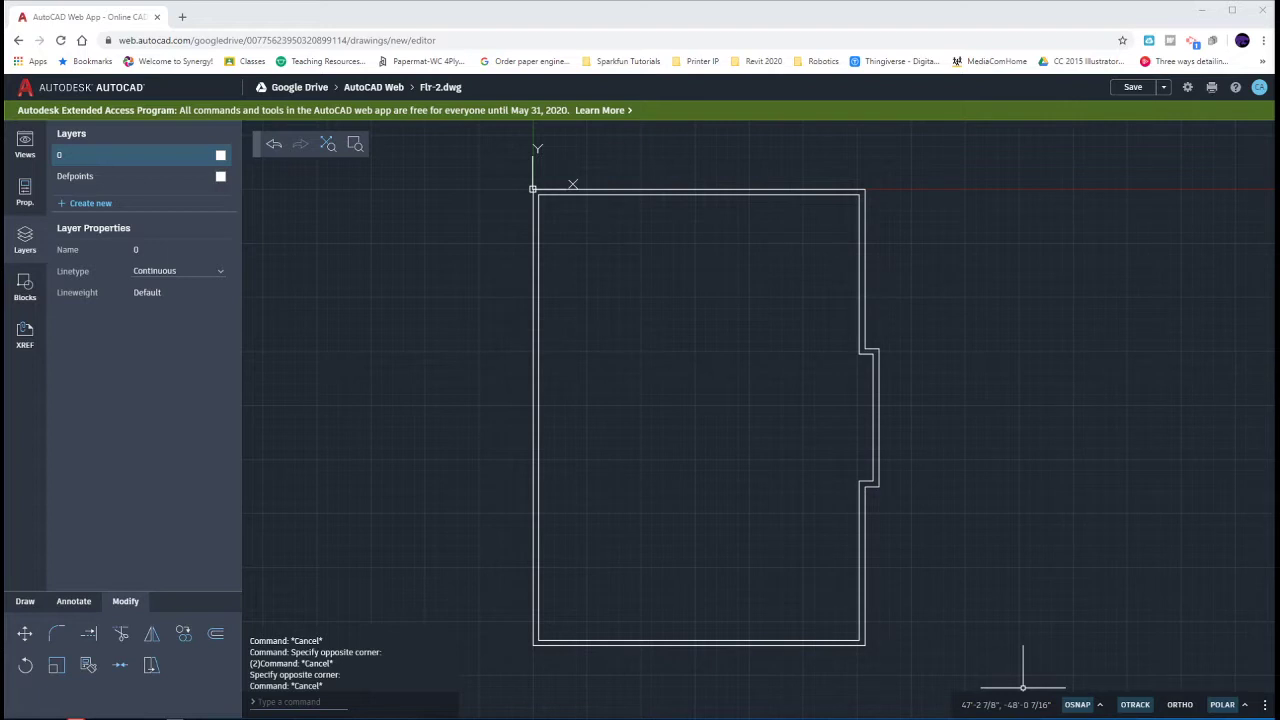
mouse_move(1037, 688)
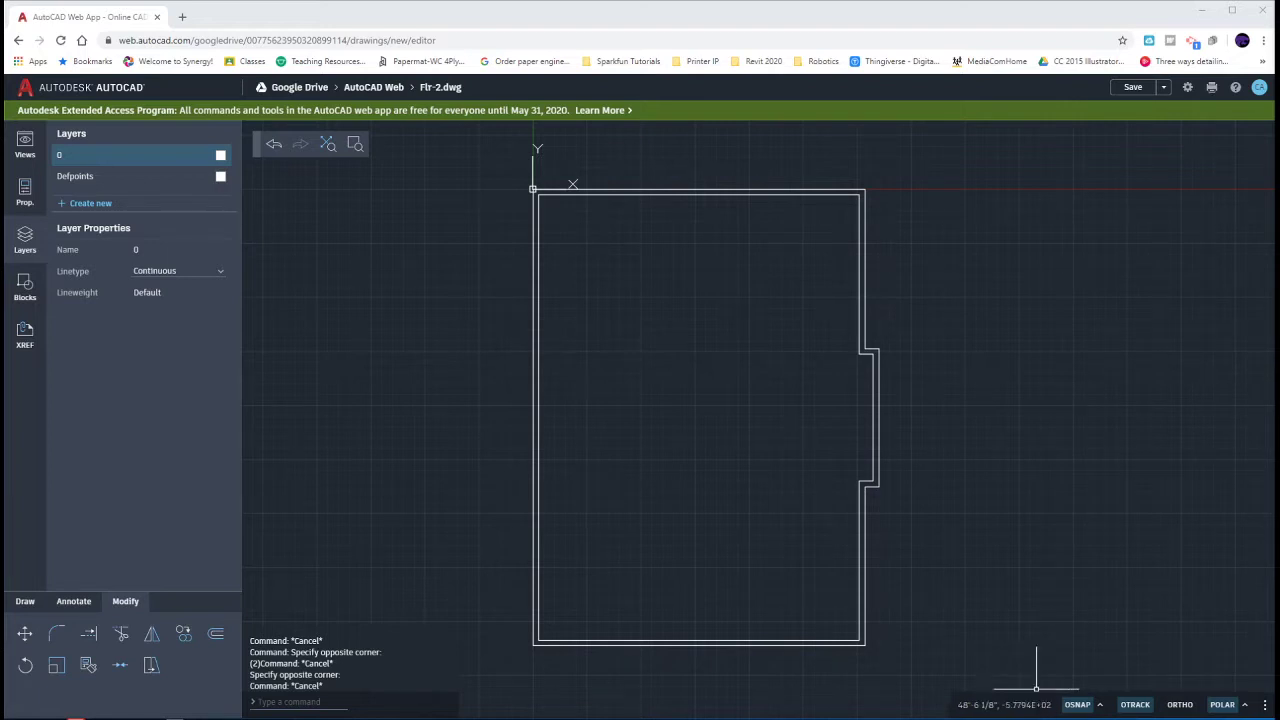
mouse_move(533, 189)
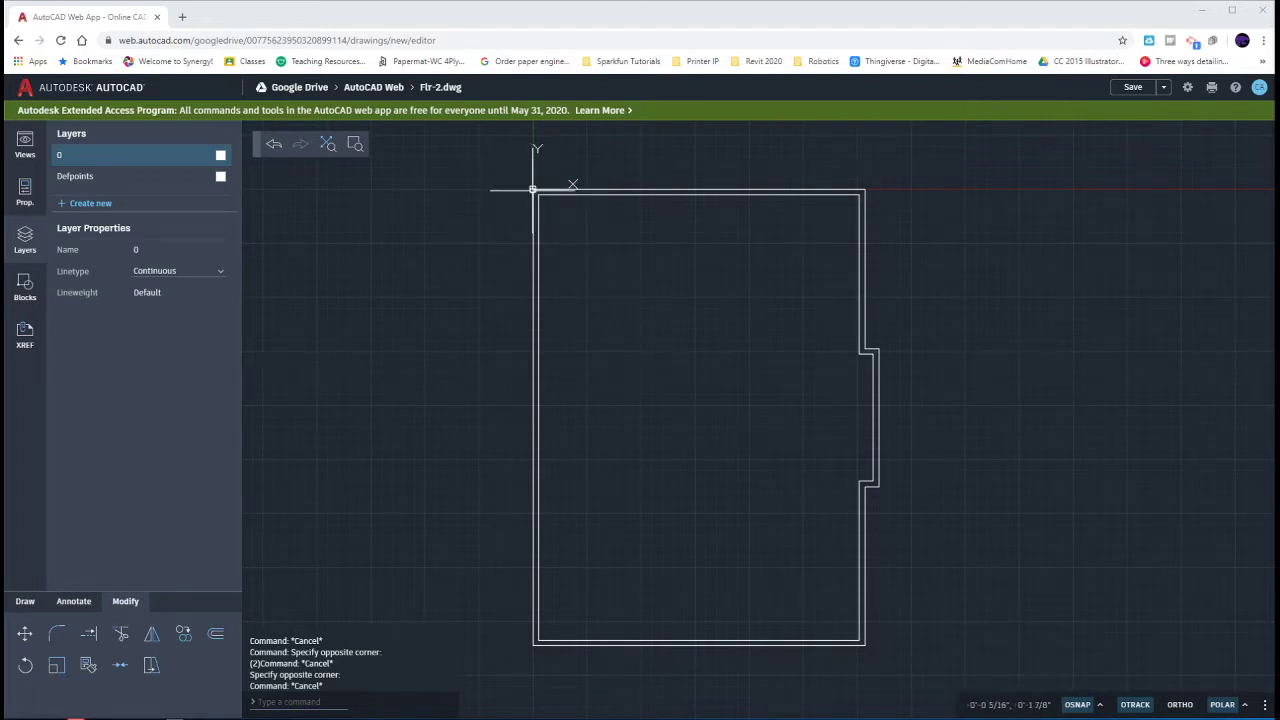
mouse_move(533, 630)
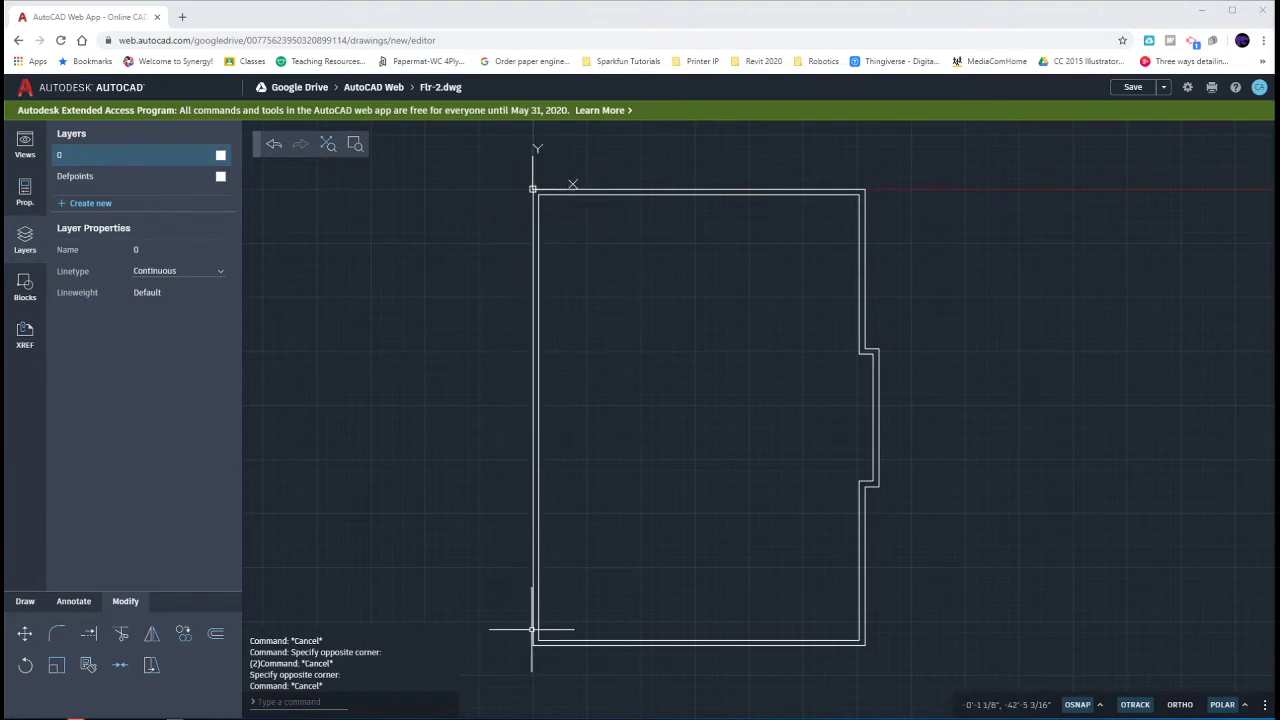
mouse_move(760, 660)
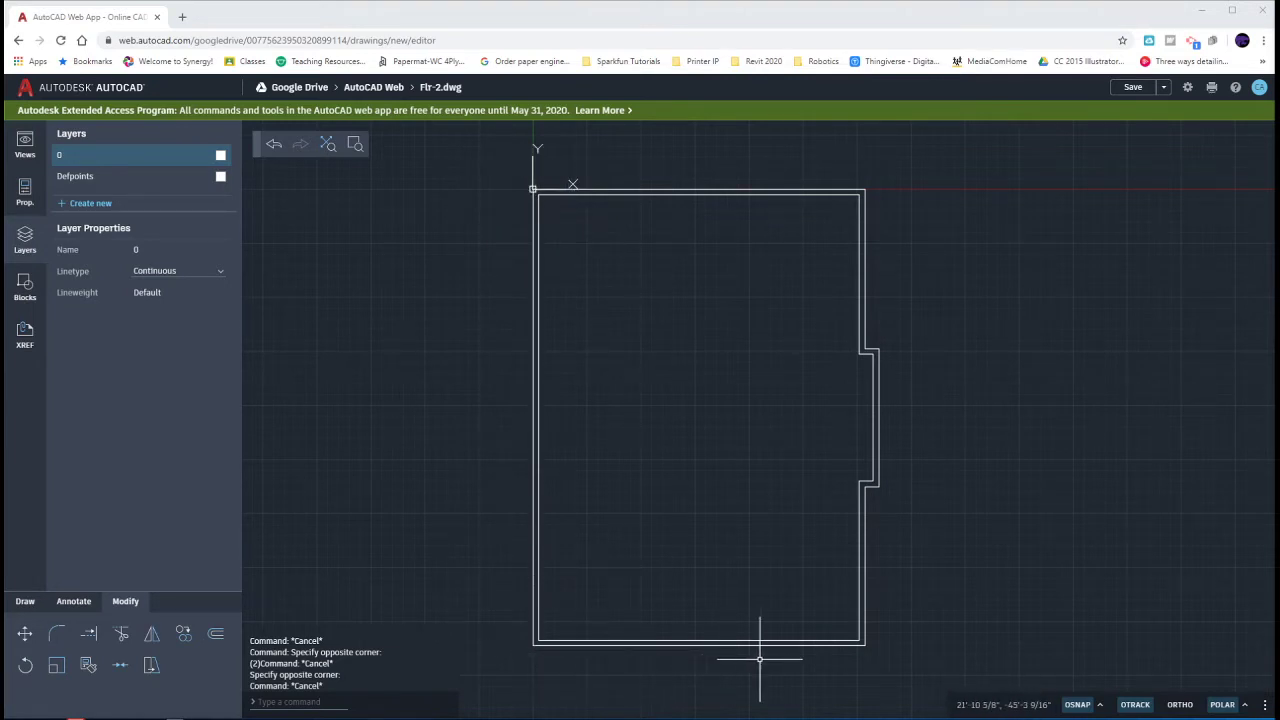
mouse_move(880, 507)
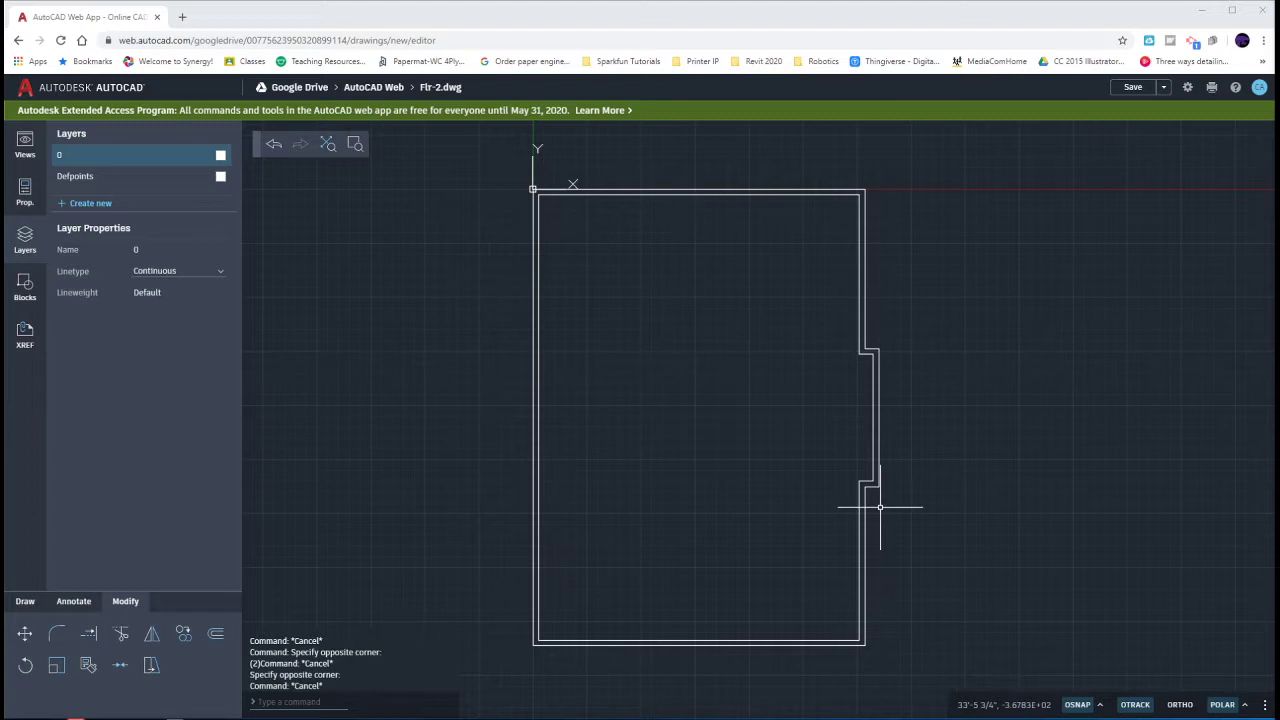
mouse_move(680, 382)
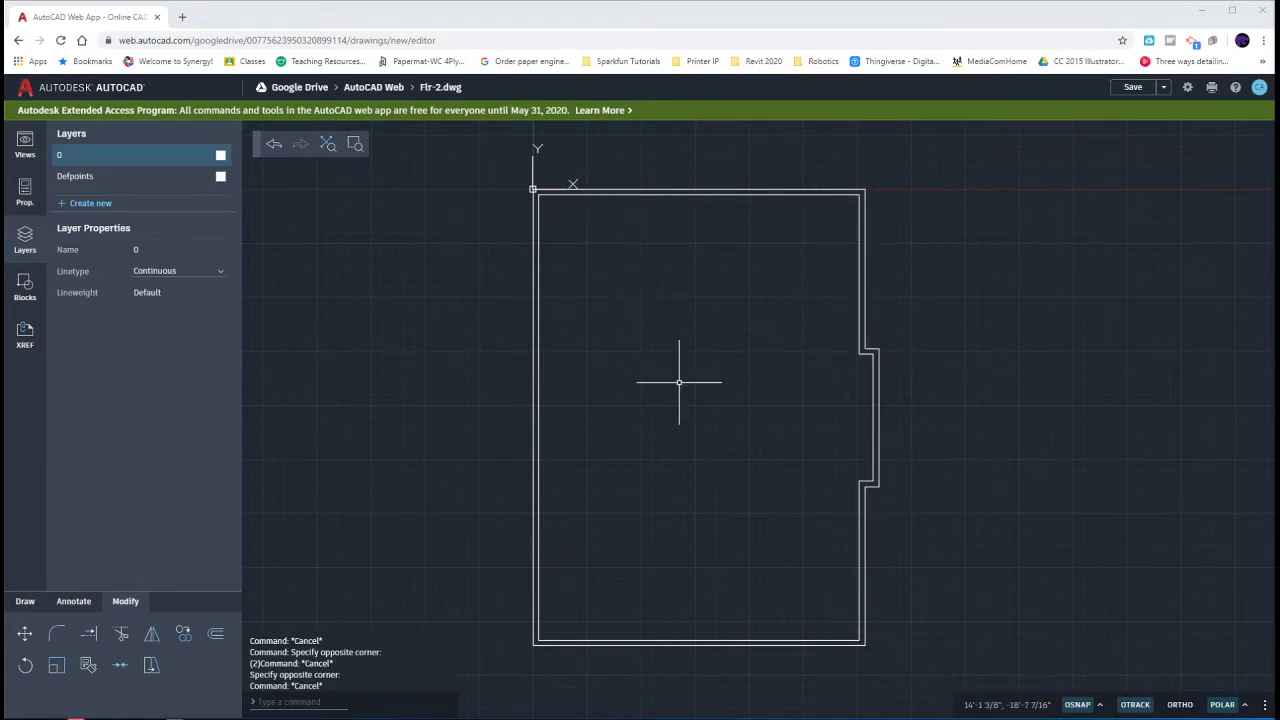
mouse_move(679, 385)
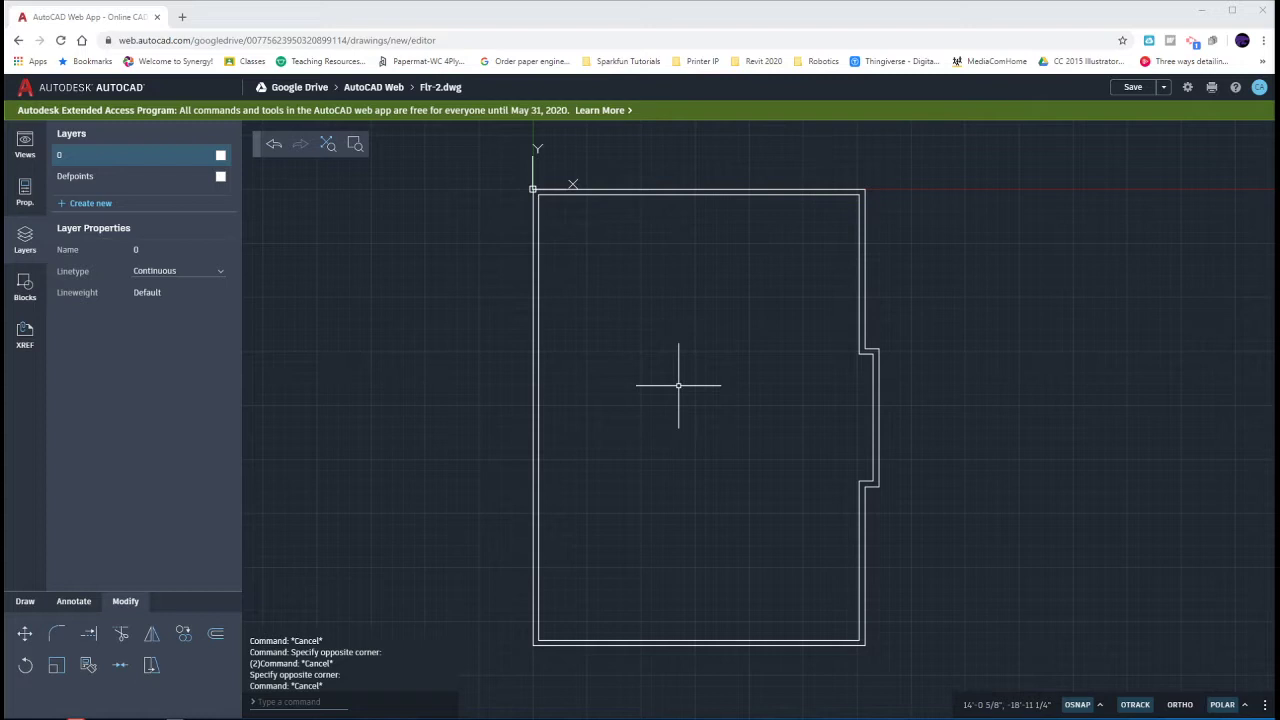
mouse_move(707, 525)
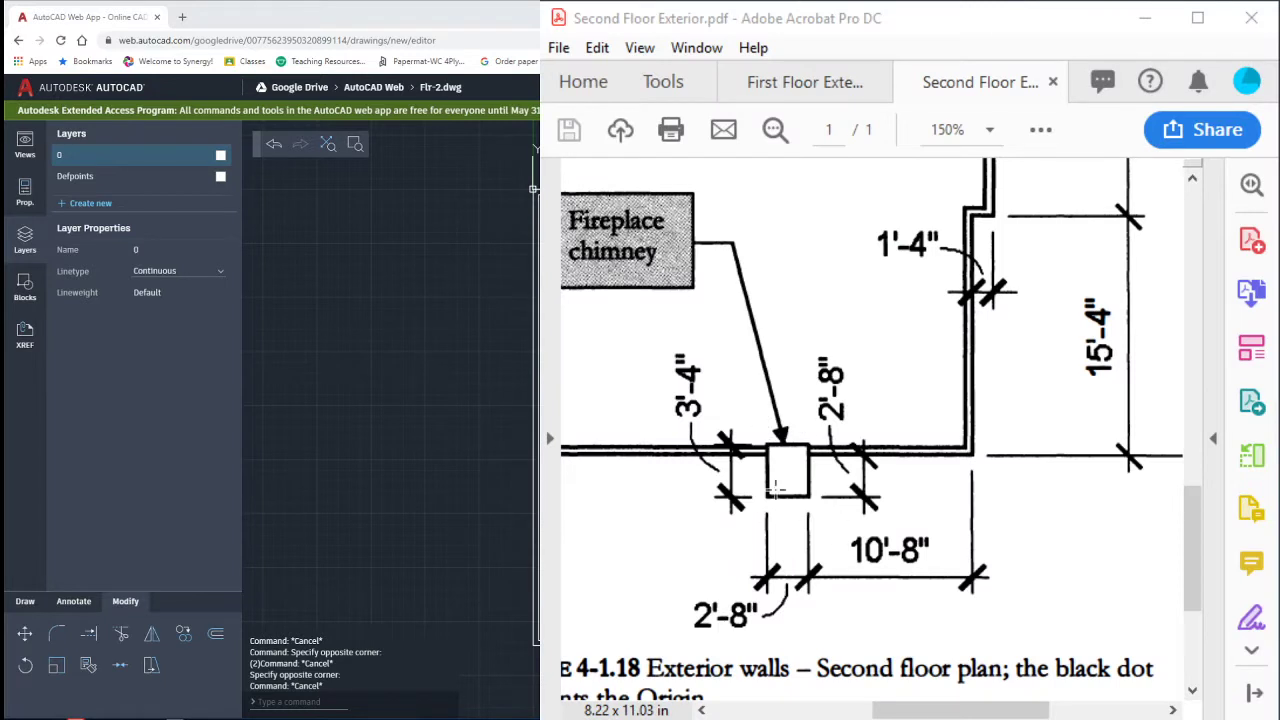
mouse_move(795, 545)
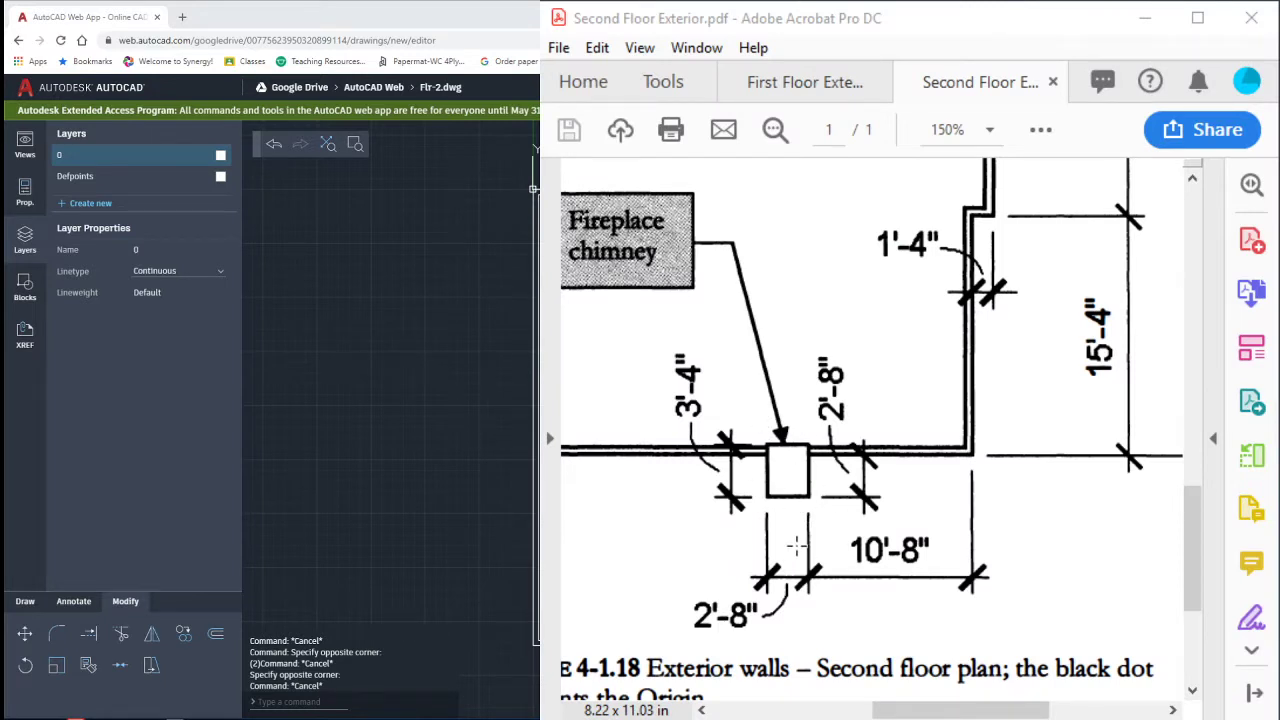
mouse_move(905, 477)
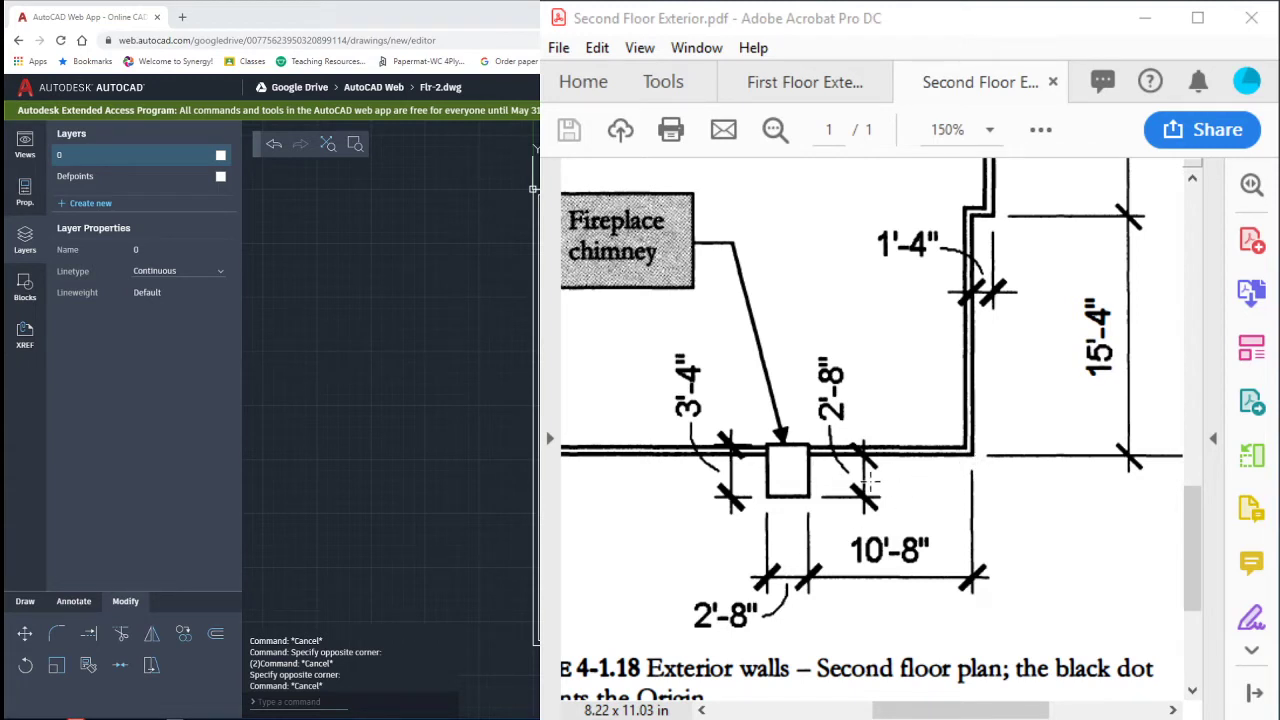
mouse_move(820, 505)
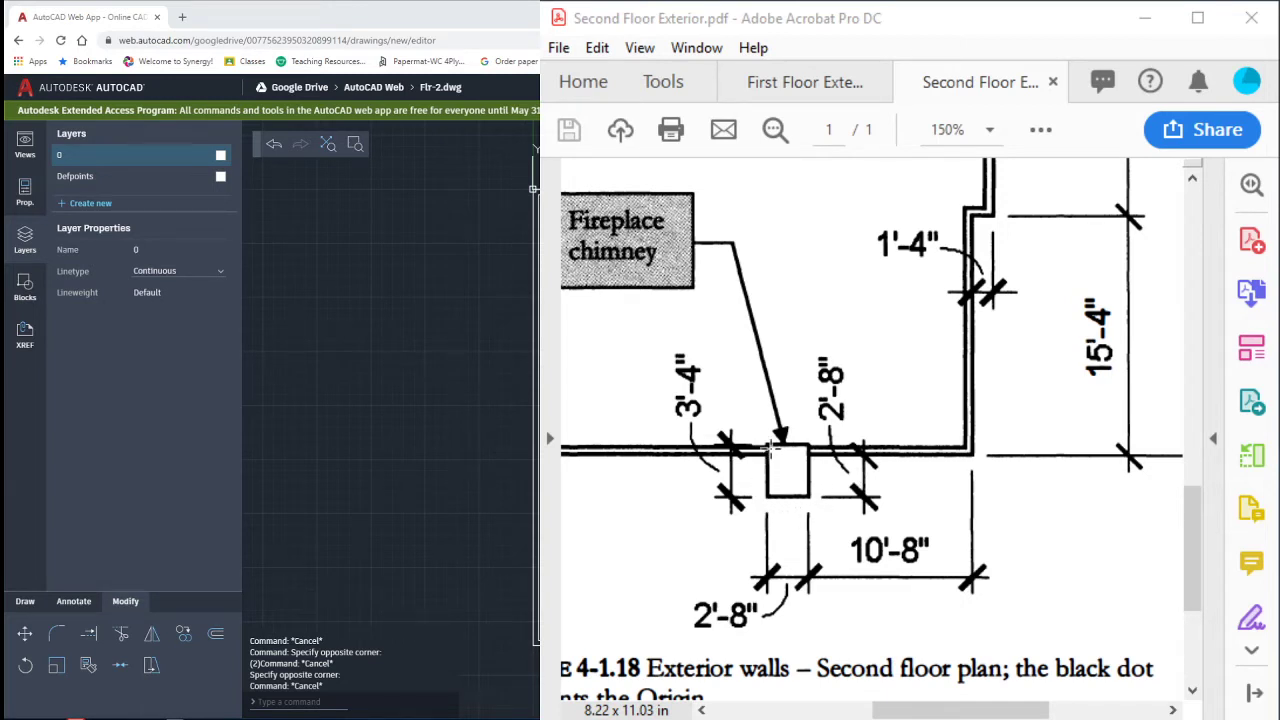
mouse_move(663, 343)
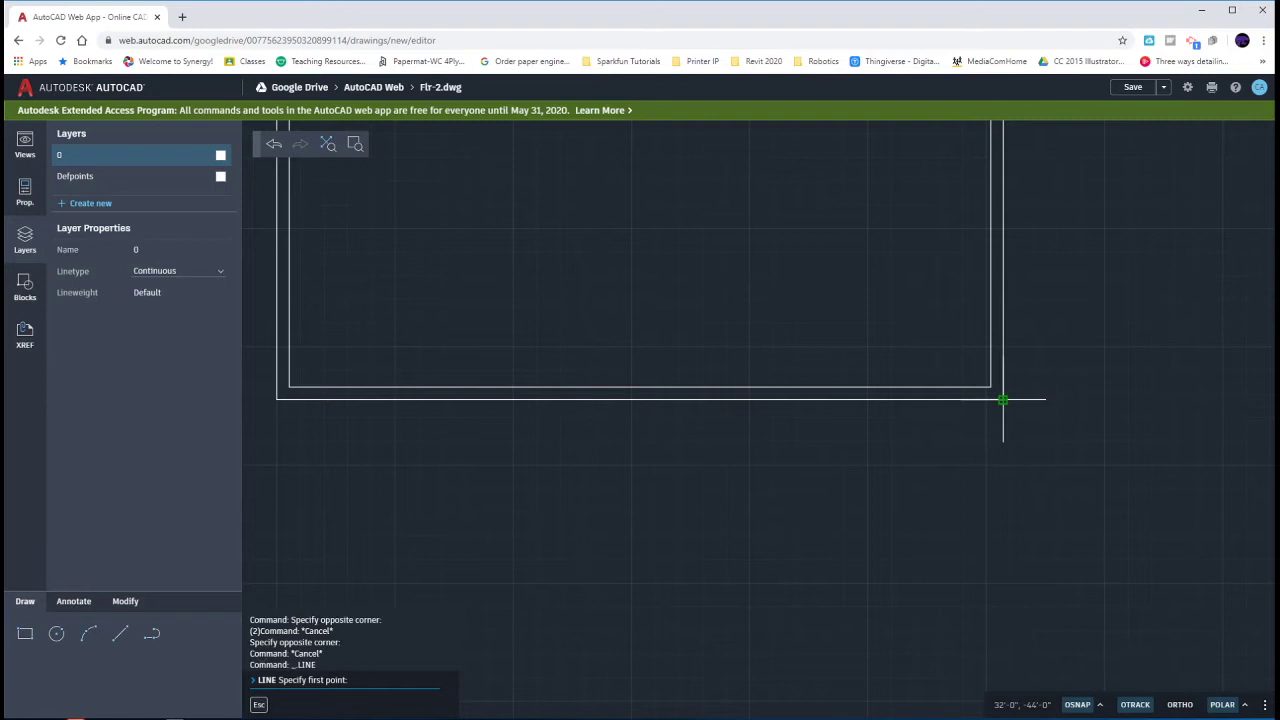
mouse_move(950, 400)
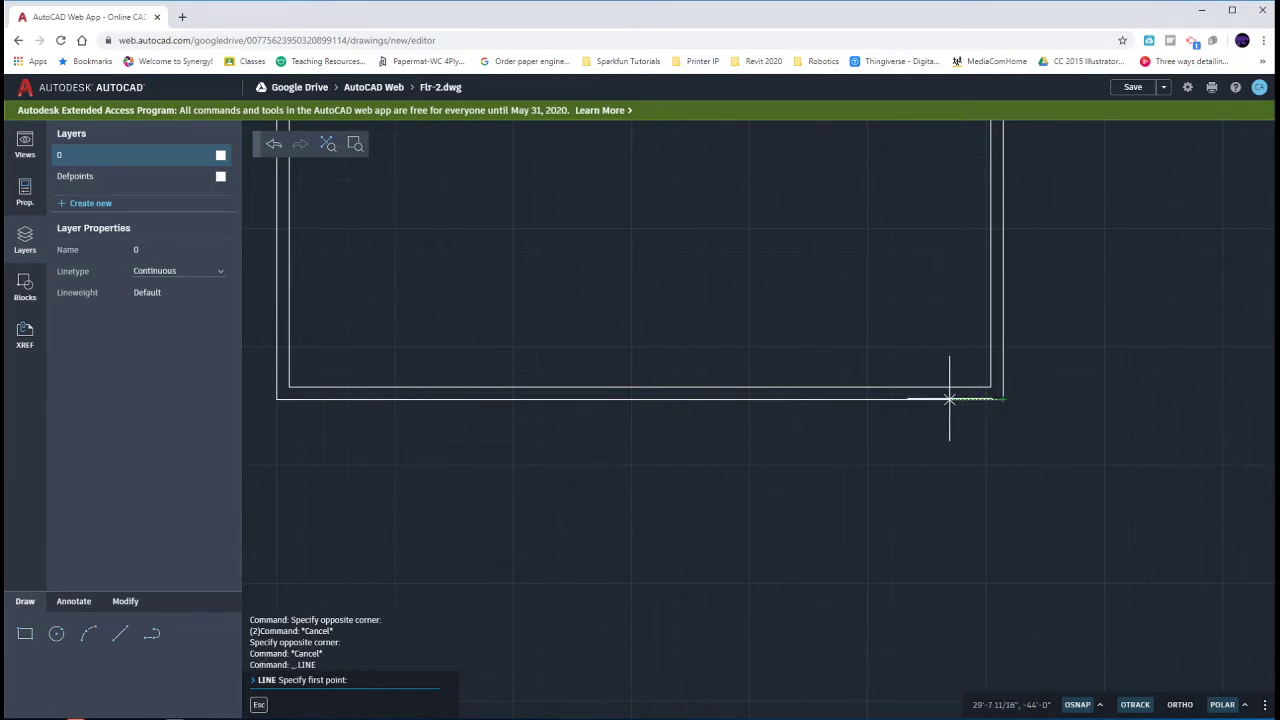
mouse_move(905, 399)
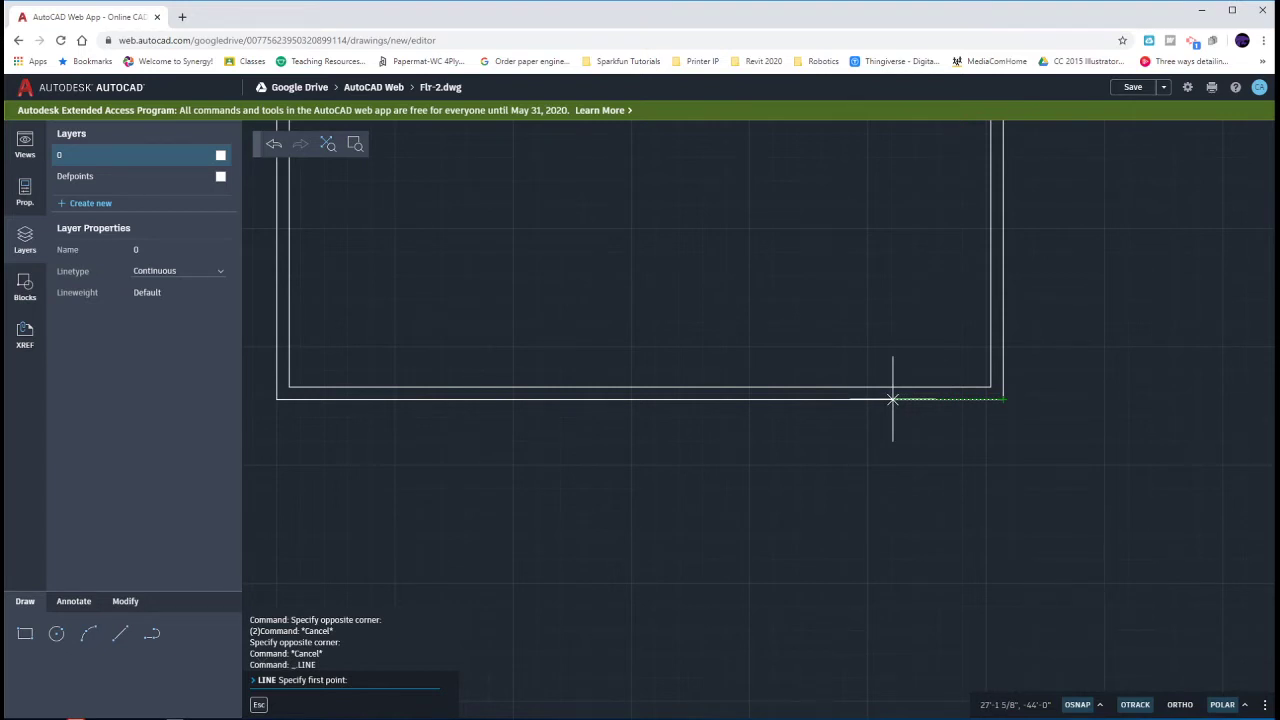
Step: Start the chimney outline 10'8" from the bottom wall corner and draw its 2'8" side
text(10)
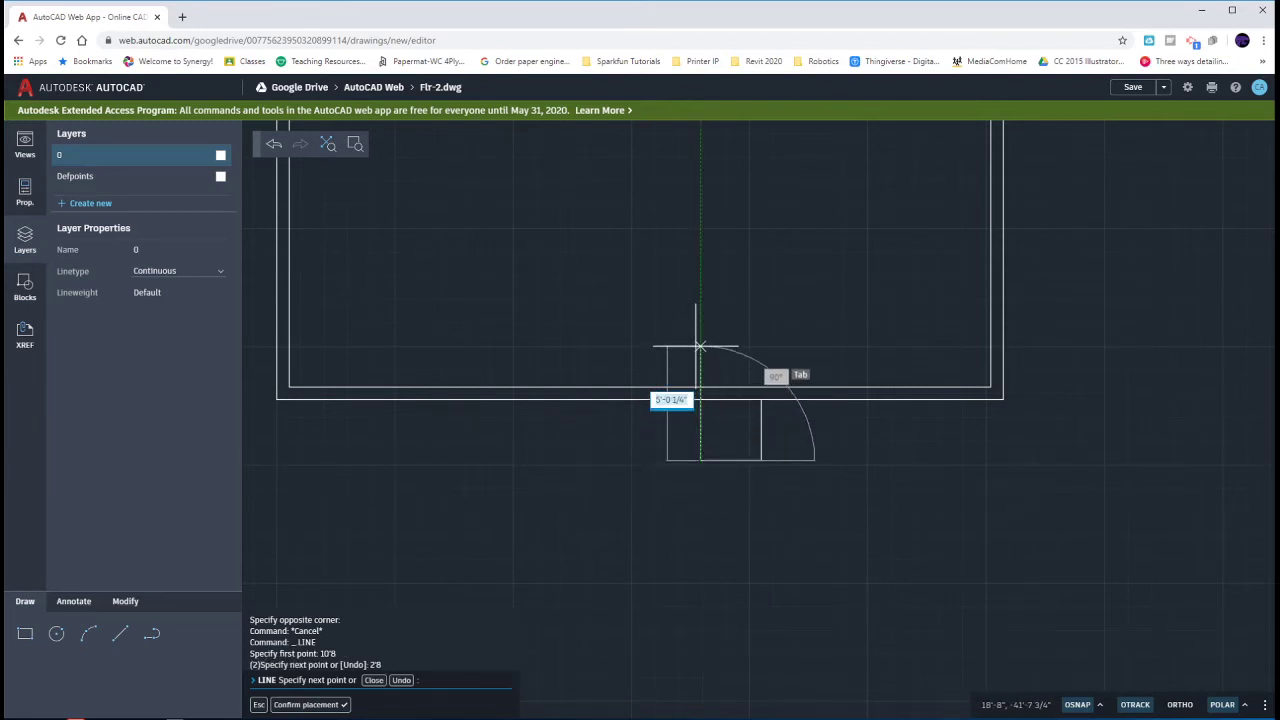
text(3)
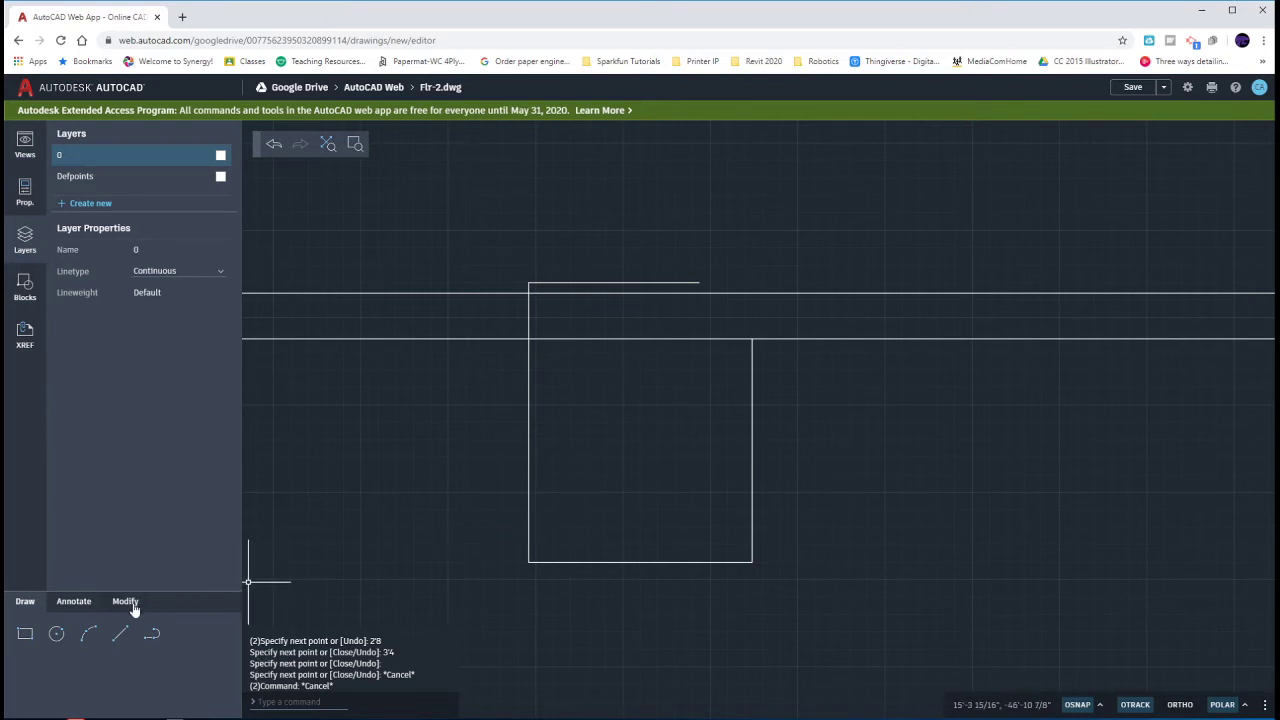
Step: Trim the wall line segments crossing the chimney rectangle
click(125, 601)
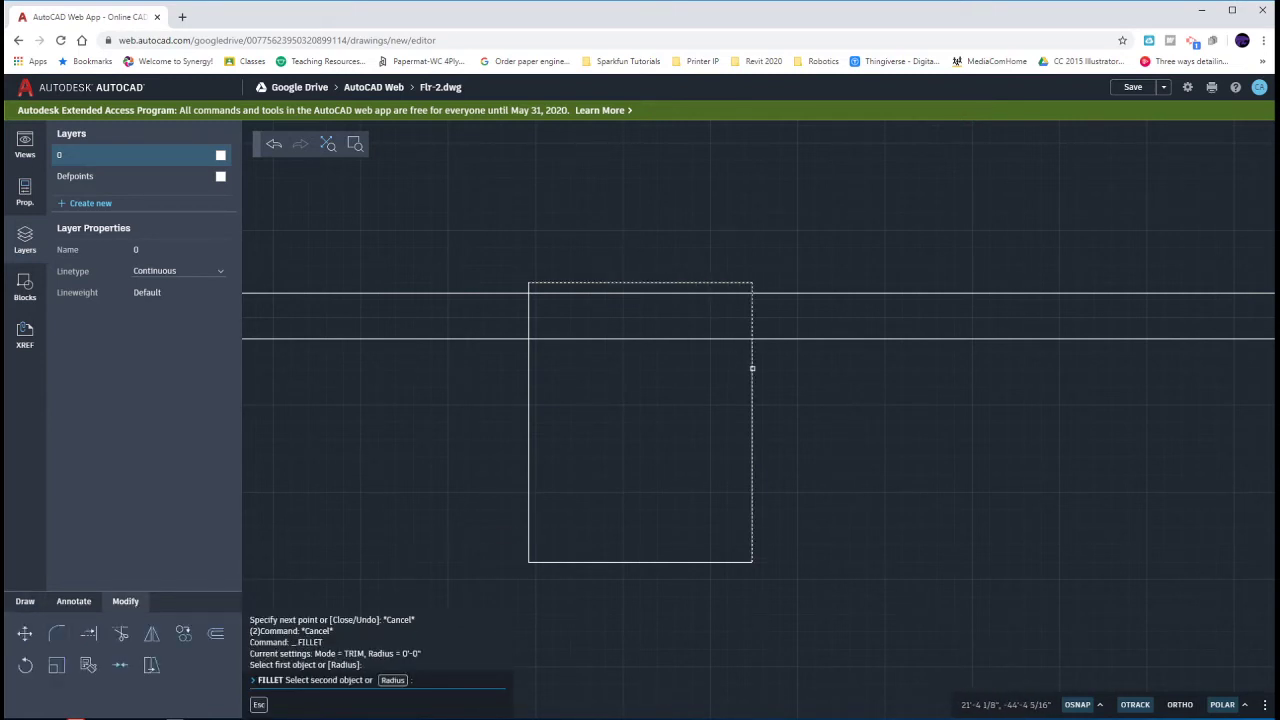
click(120, 633)
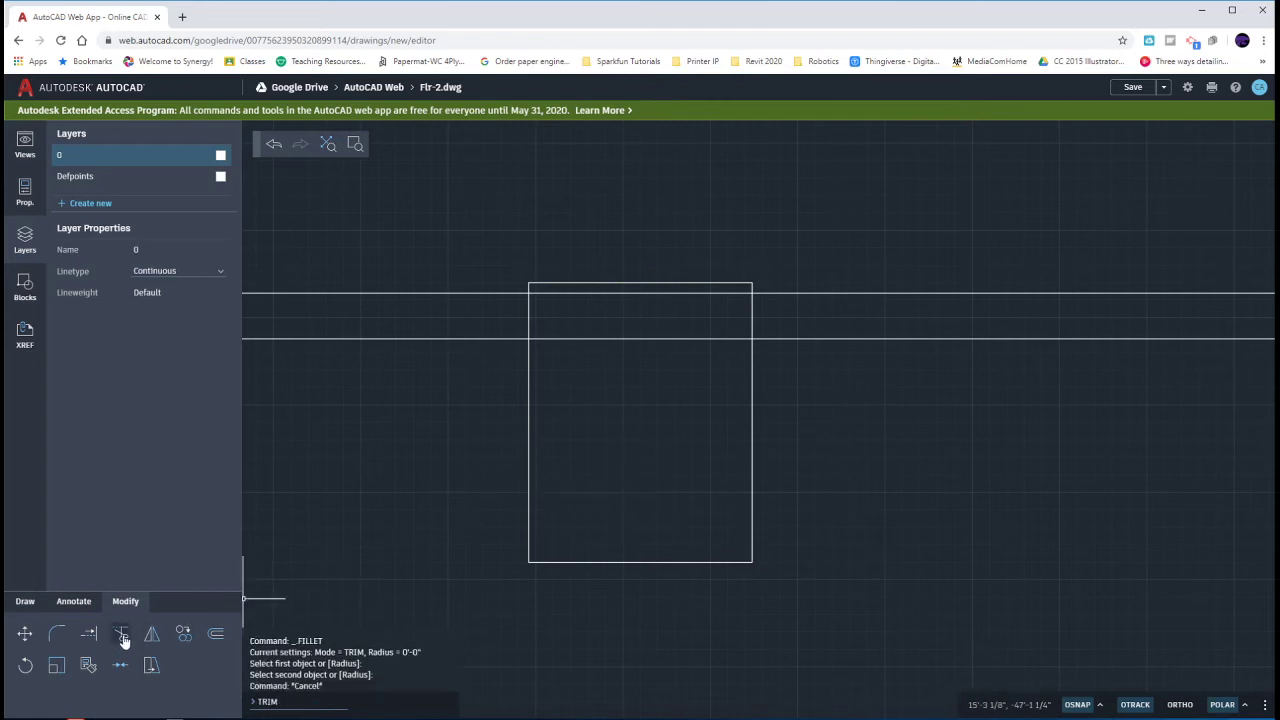
click(120, 634)
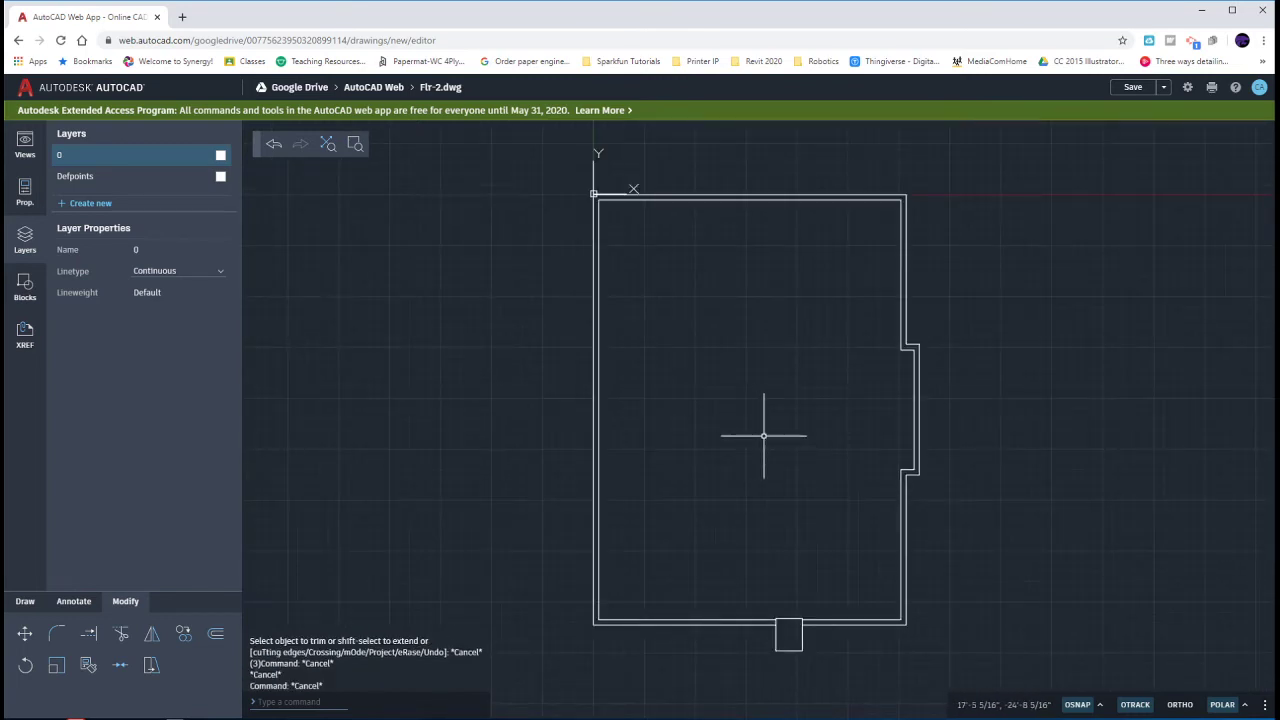
mouse_move(763, 406)
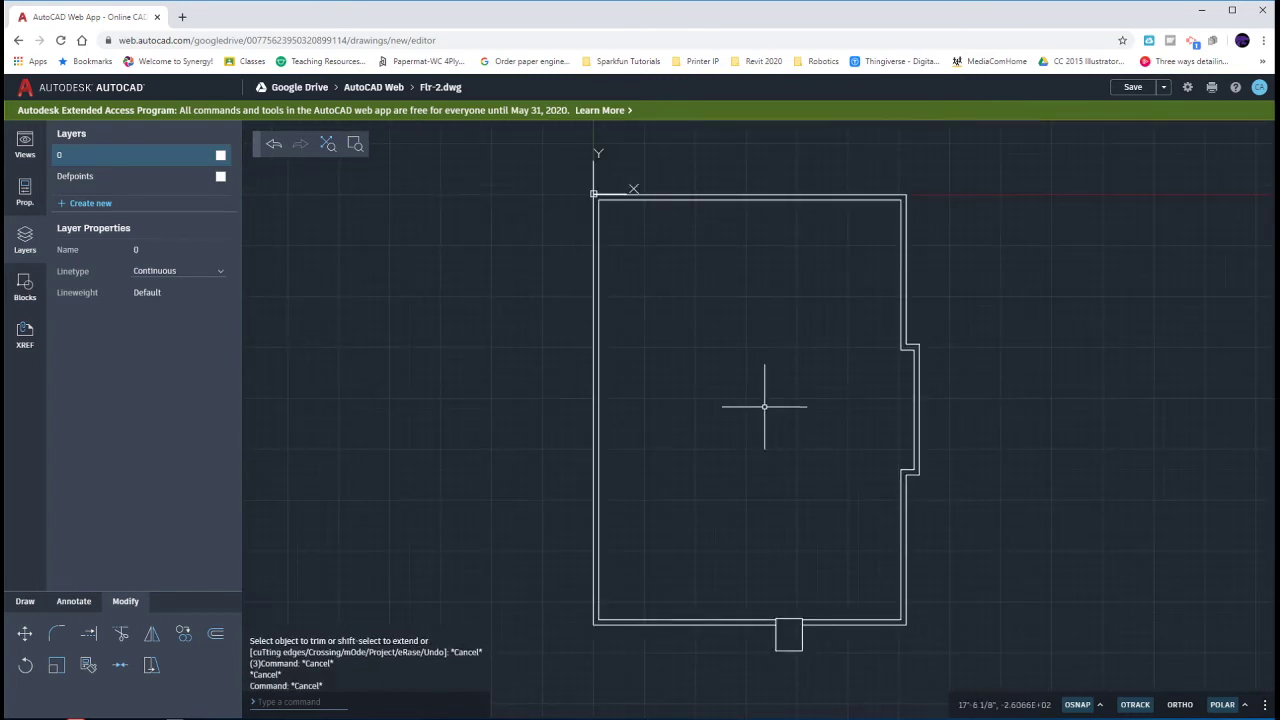
mouse_move(568, 175)
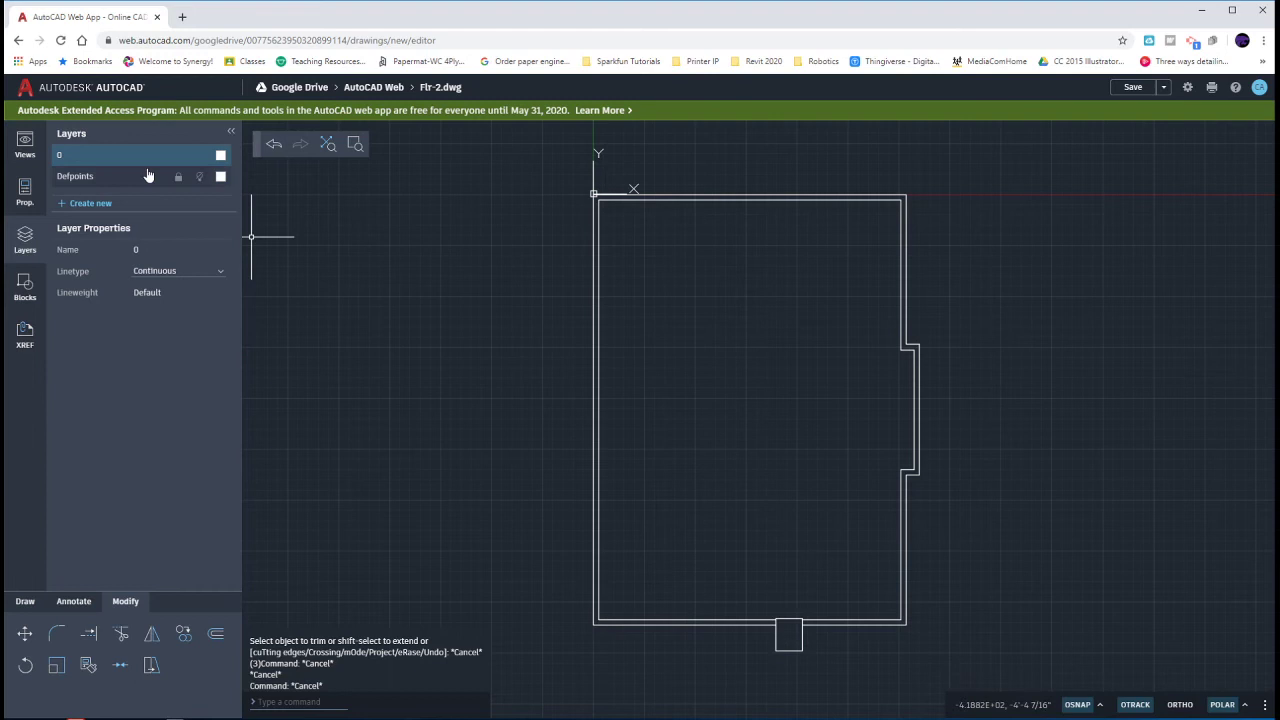
mouse_move(298, 234)
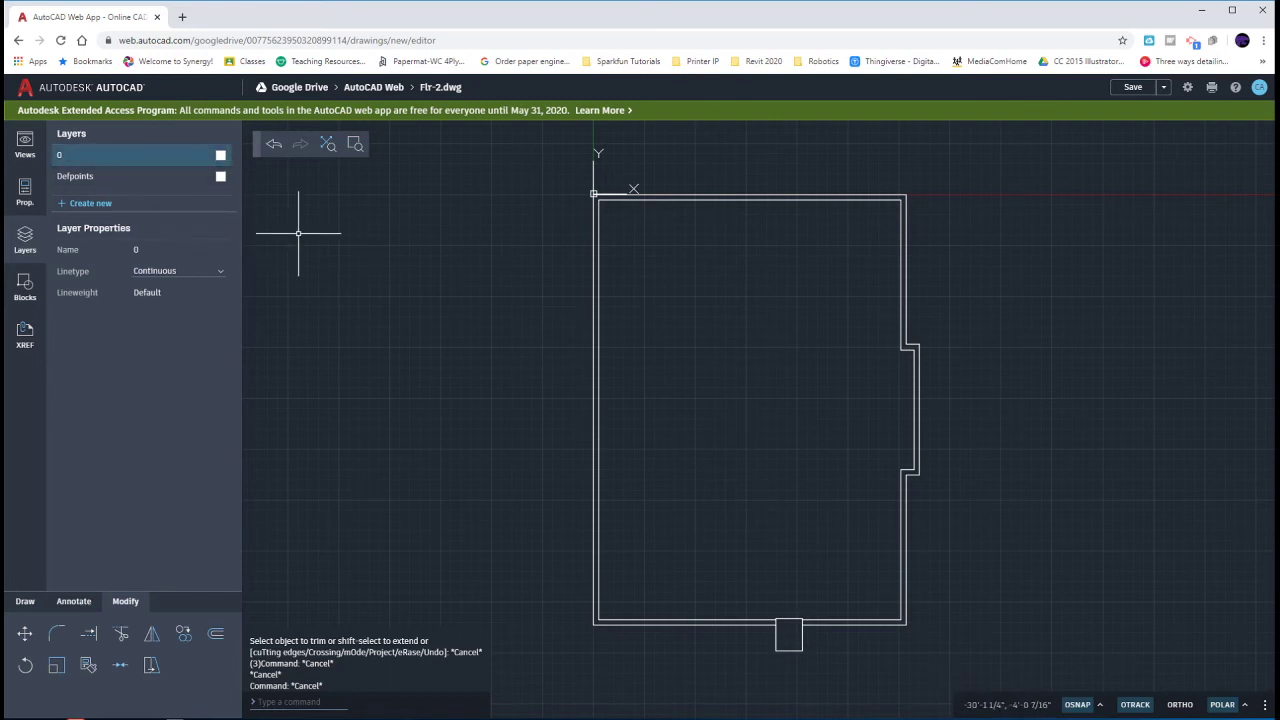
mouse_move(1184, 188)
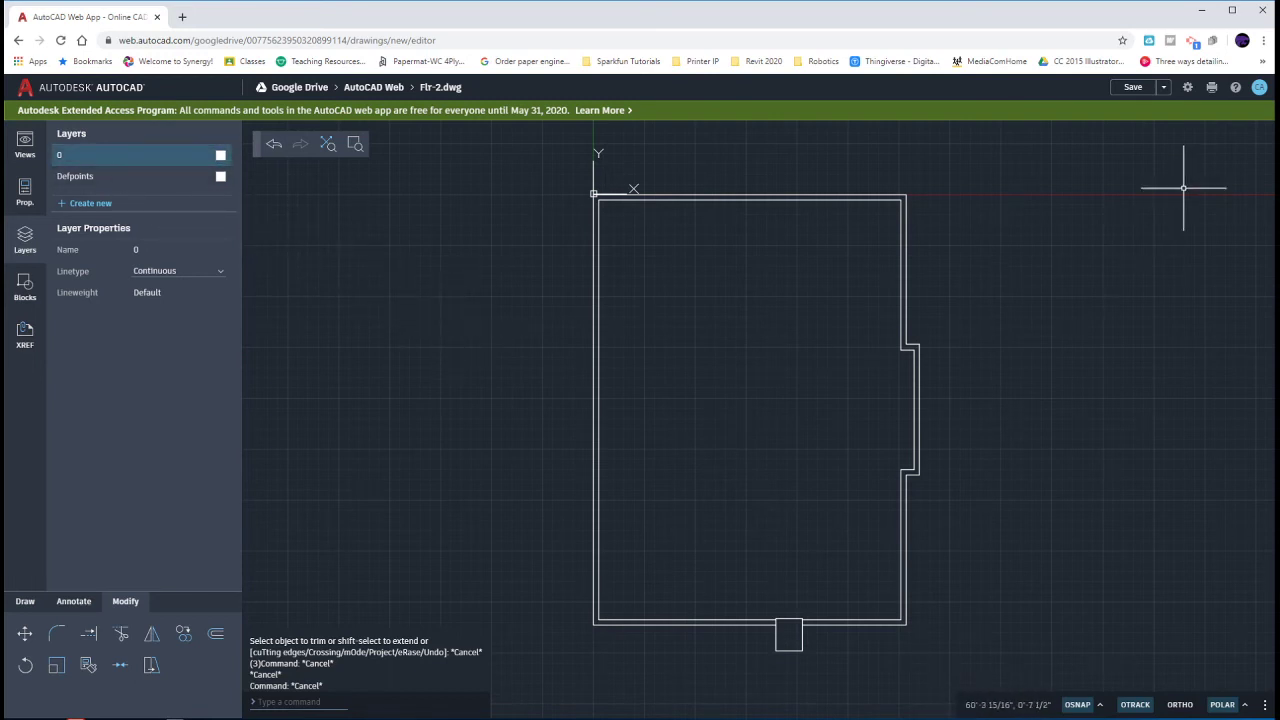
click(1188, 87)
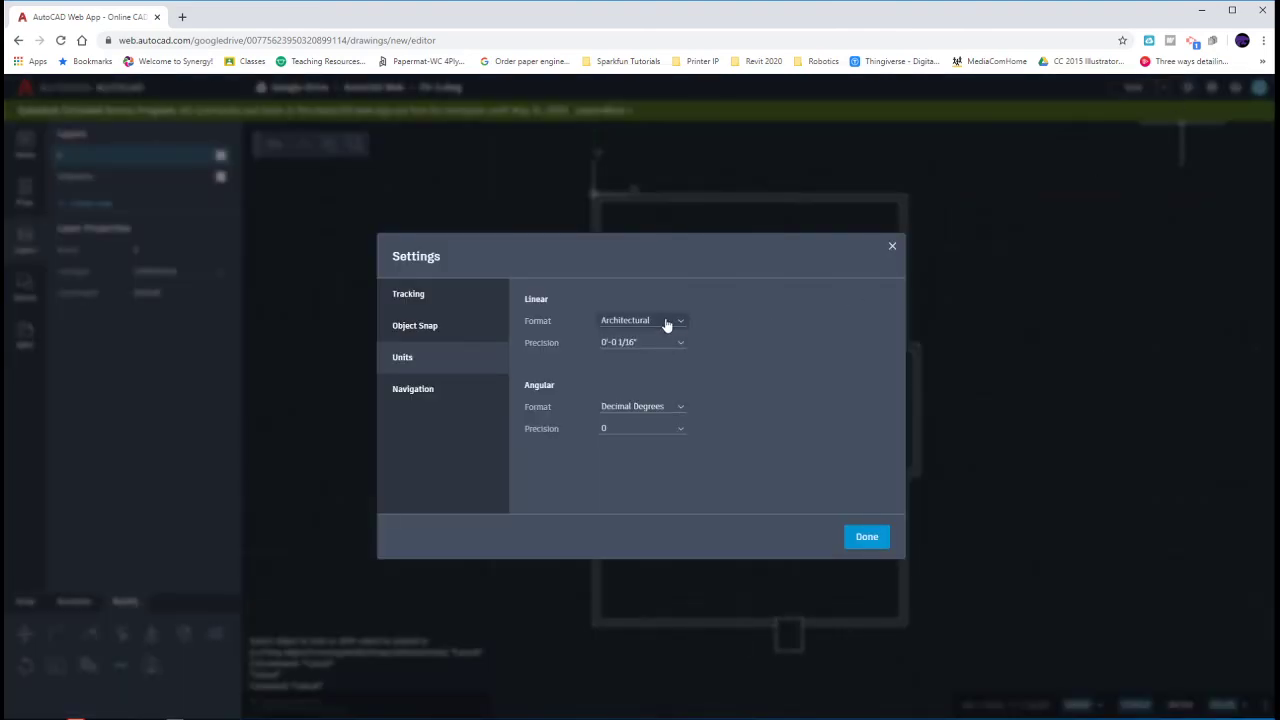
click(866, 536)
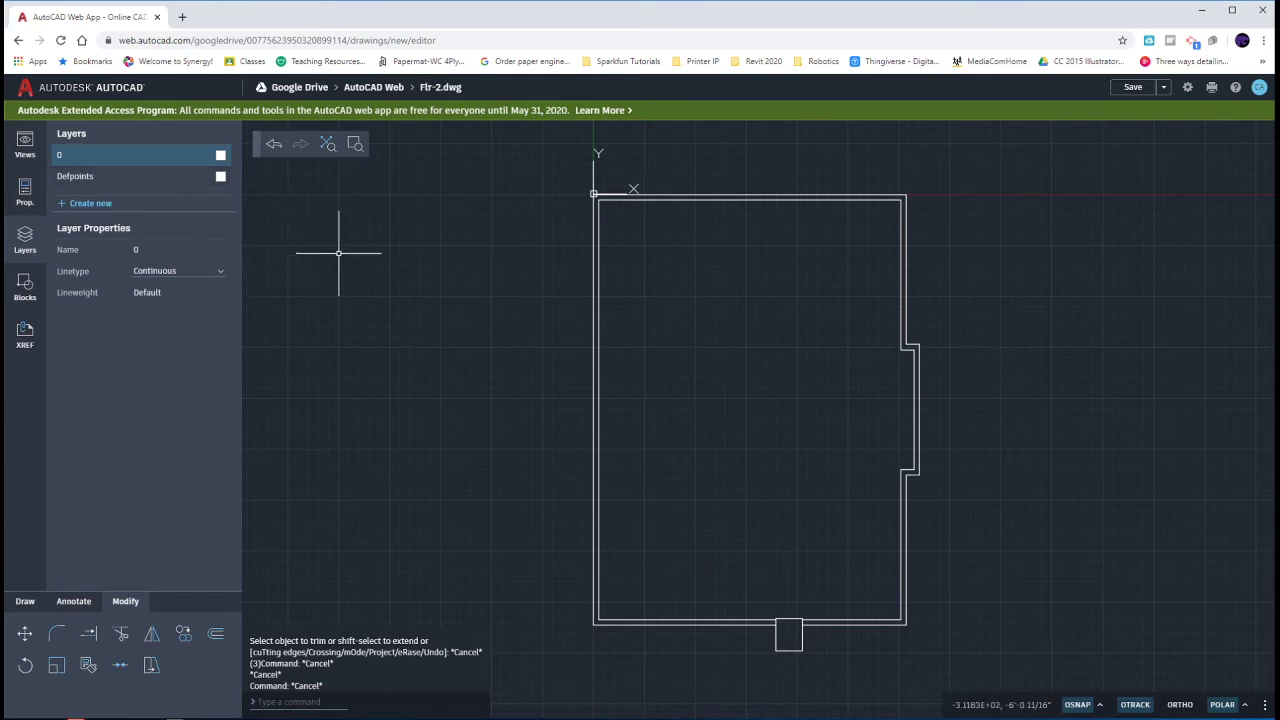
mouse_move(270, 326)
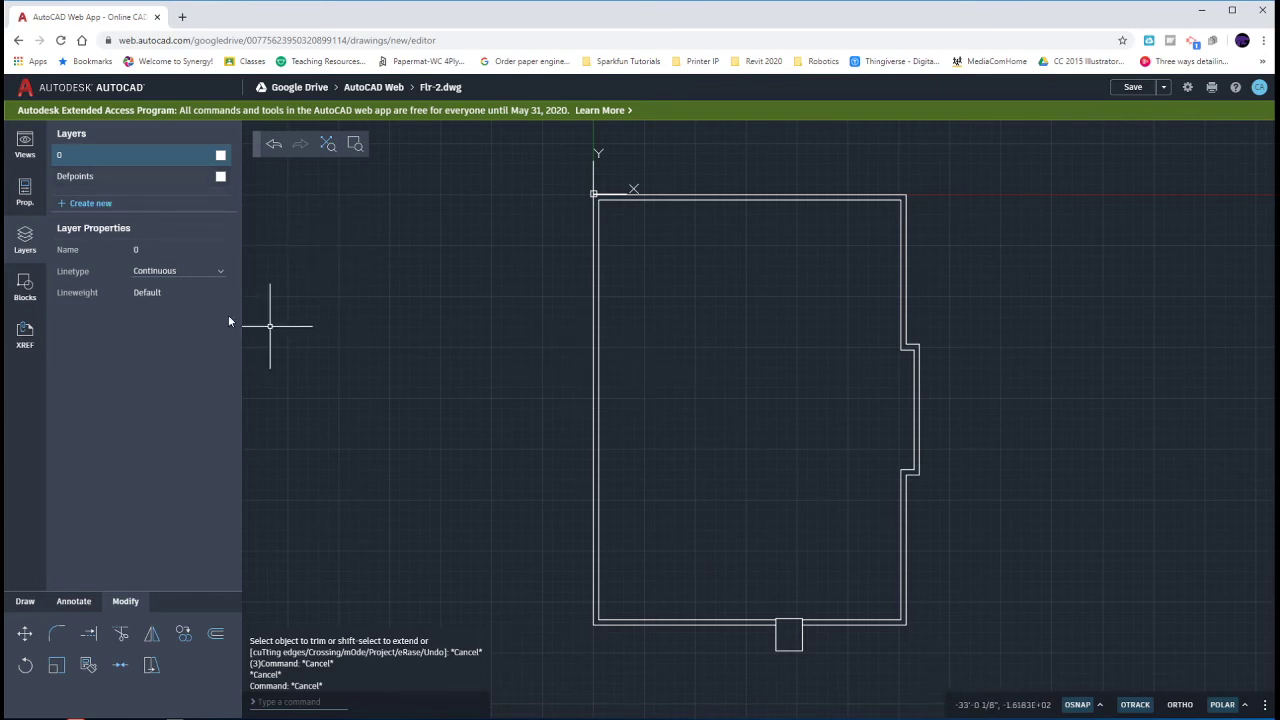
Step: Create a new layer named A-WALL for the wall and chimney lines
click(91, 203)
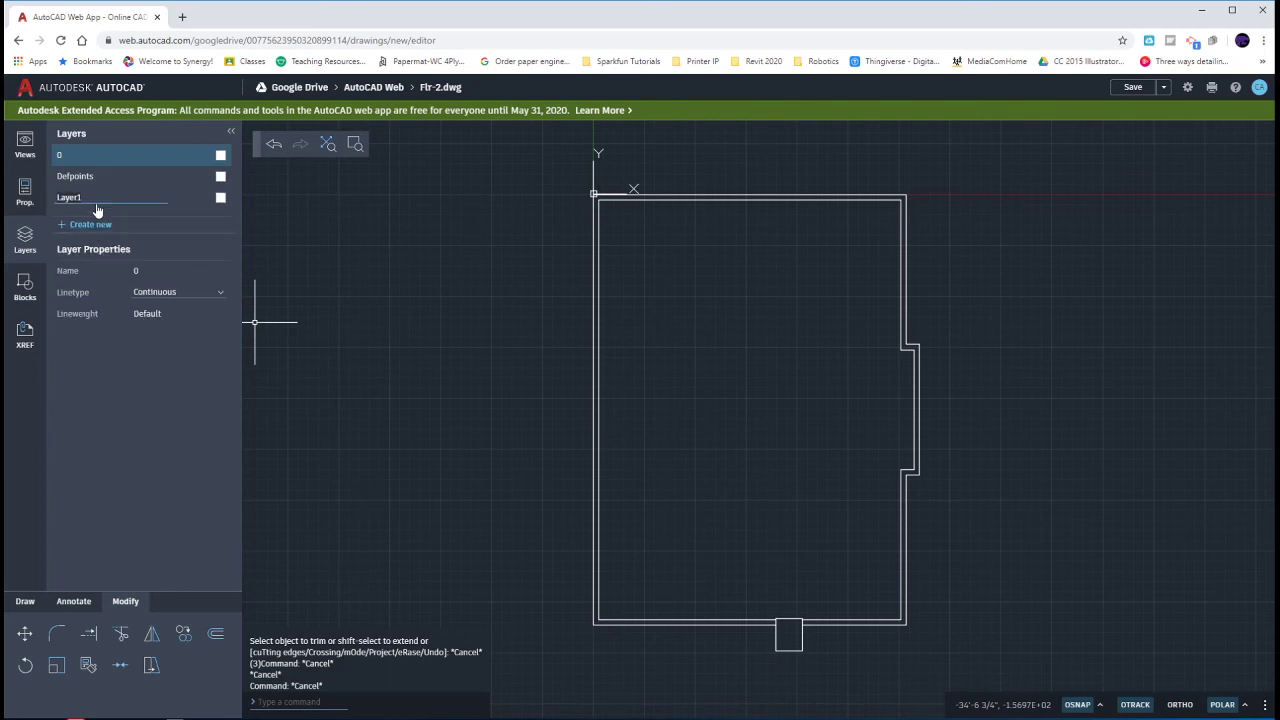
text(A-WALL)
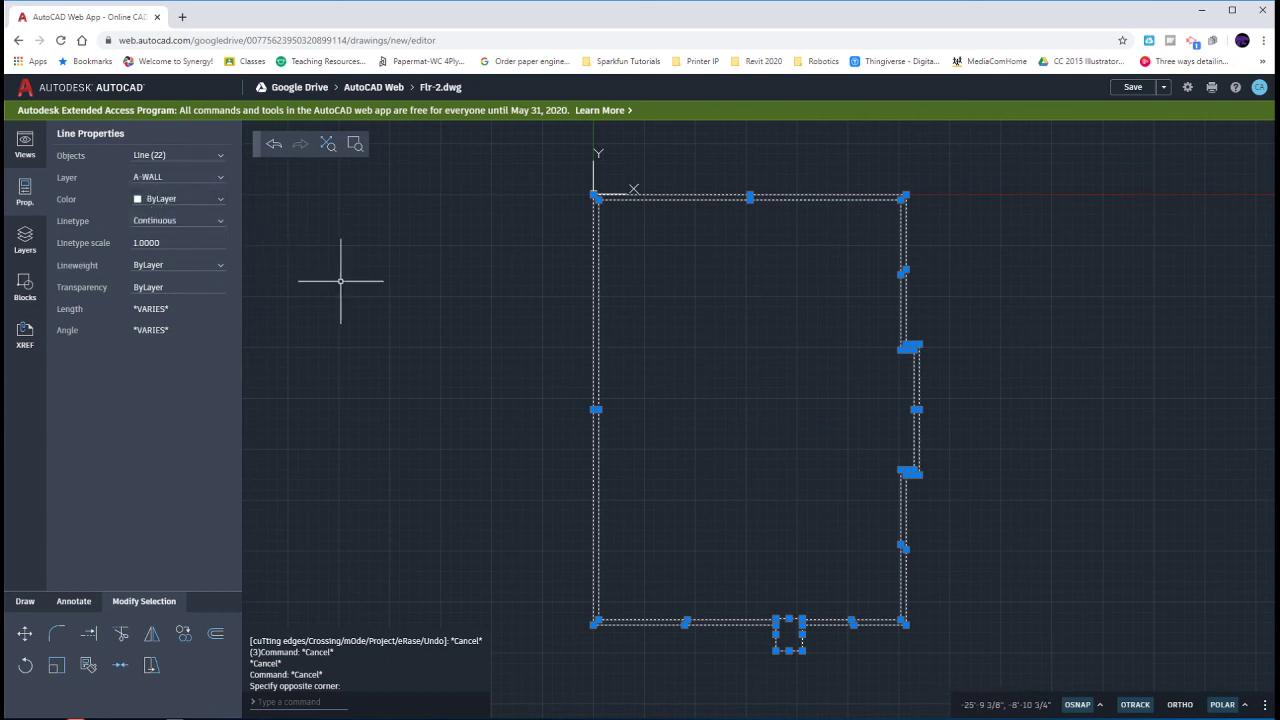
mouse_move(672, 130)
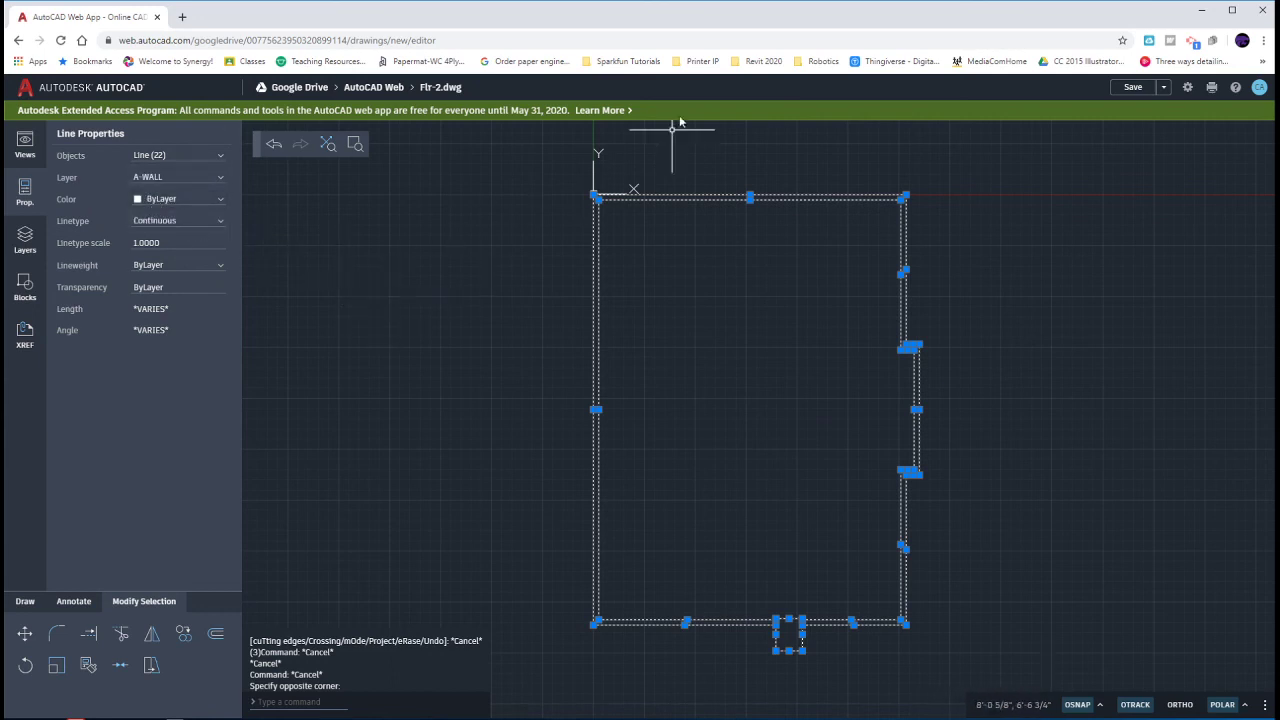
mouse_move(513, 237)
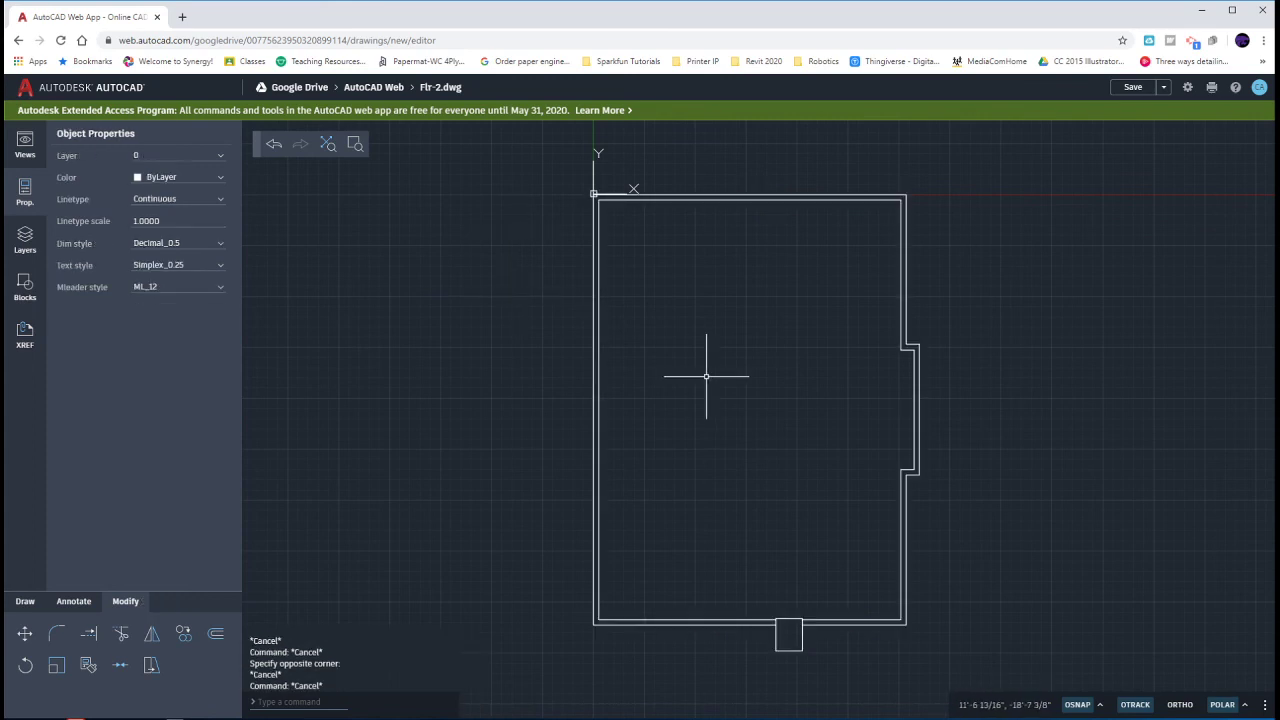
mouse_move(1111, 124)
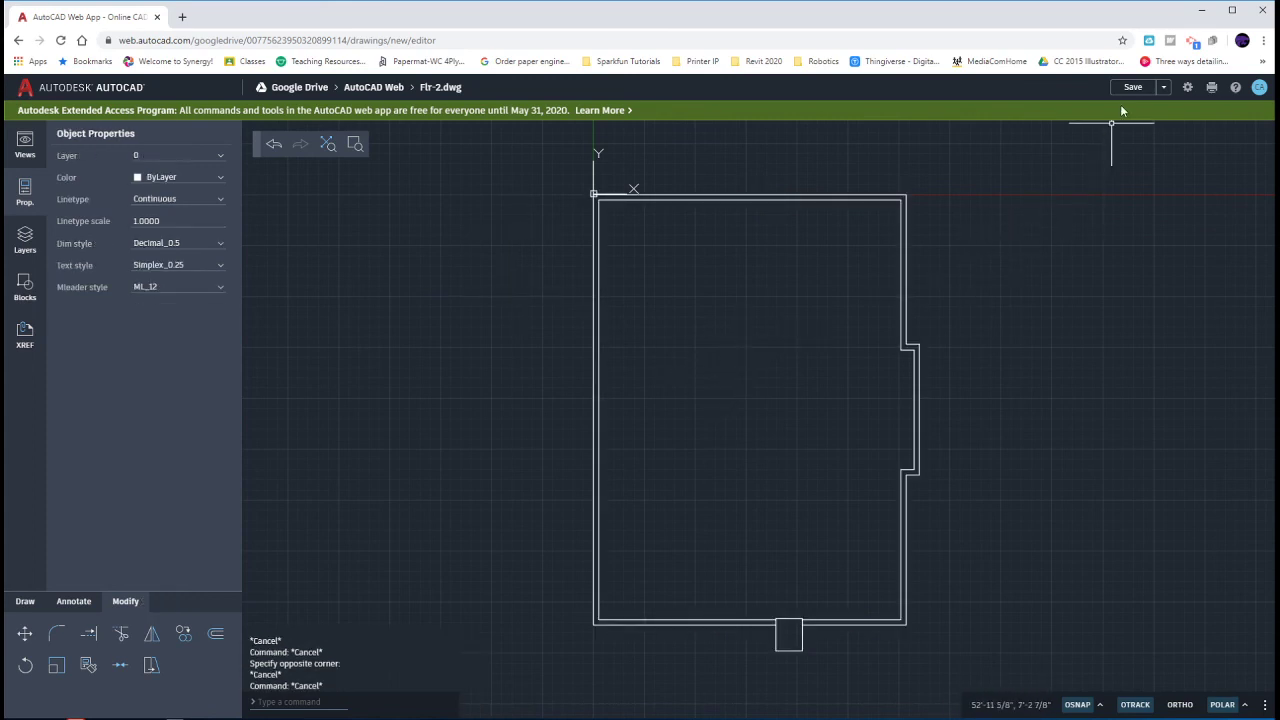
Step: Save the drawing as Flr-2.dwg
click(1133, 87)
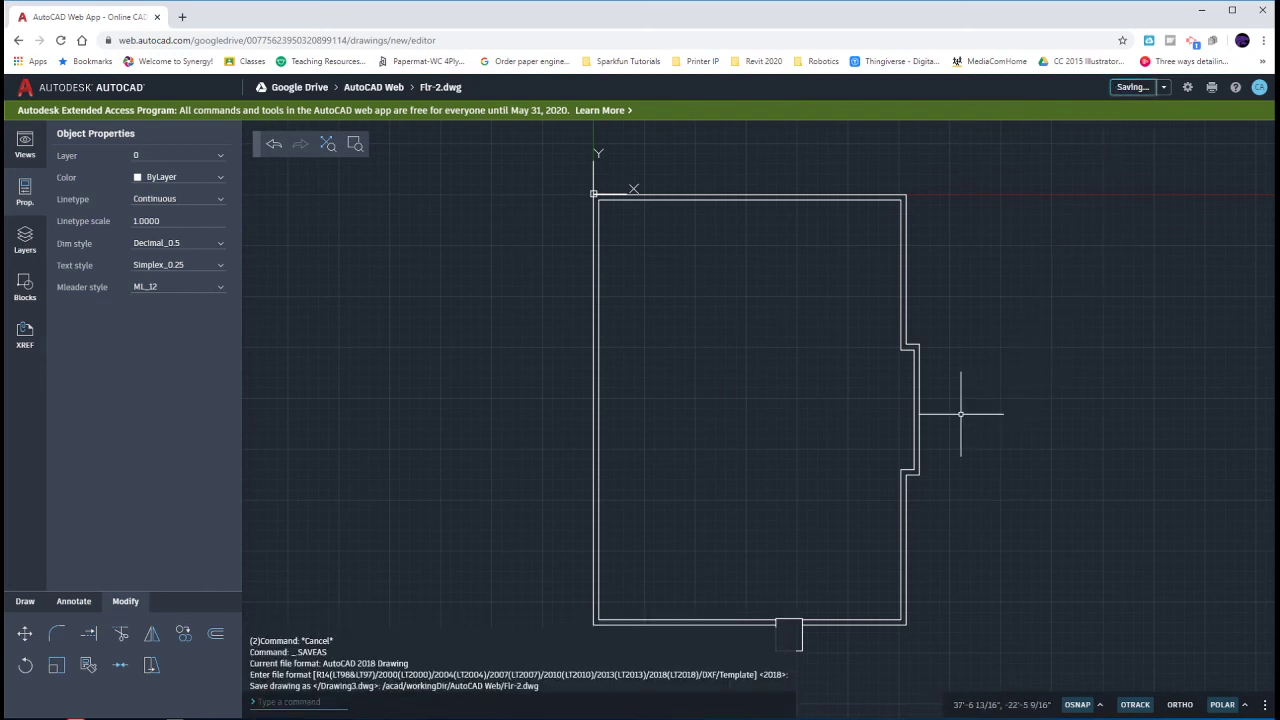
mouse_move(811, 394)
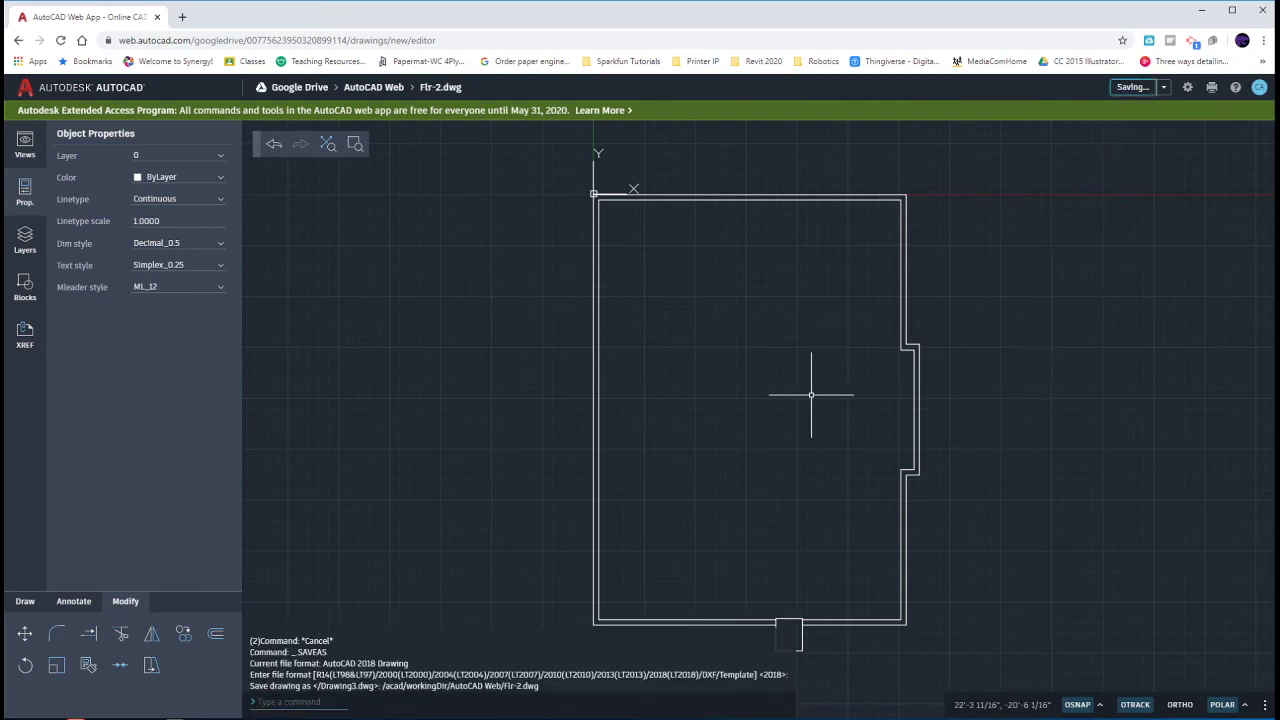